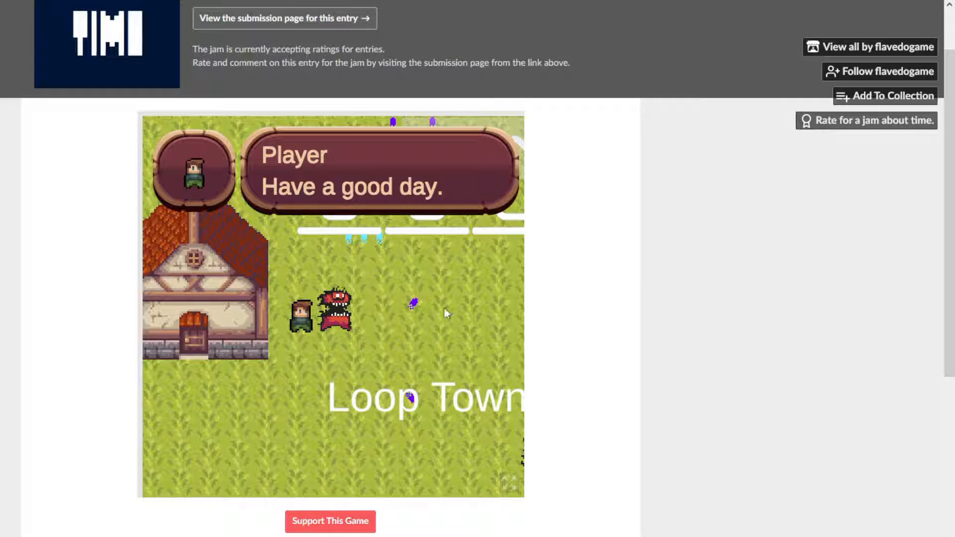
mouse_move(450, 263)
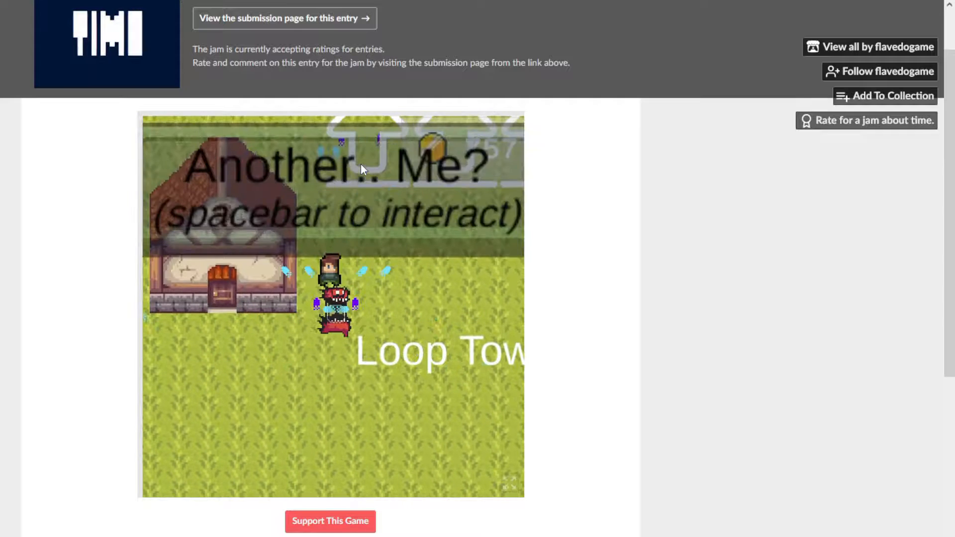
Step: Respond to the 1280-coin coffee offer so the dialogue advances to 'Have a good day.'
key("space")
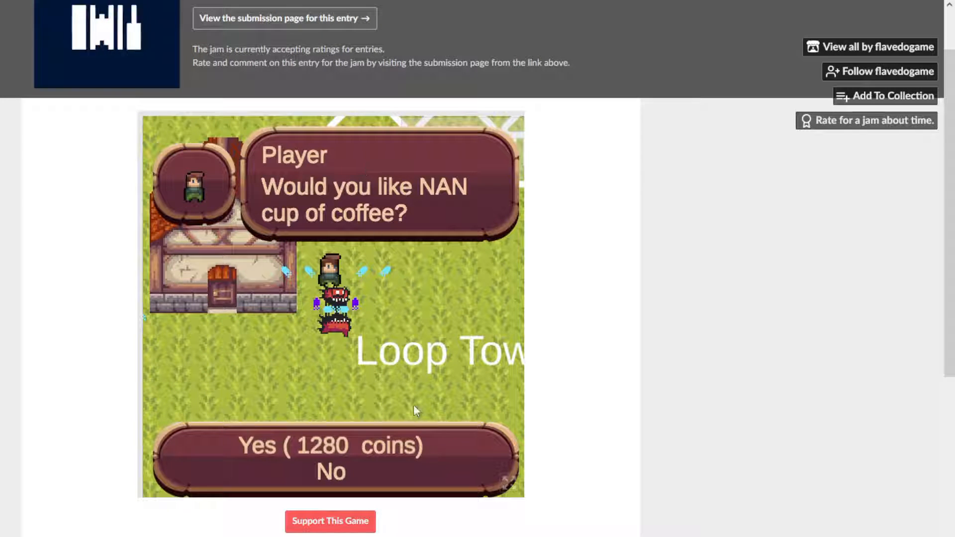
left_click(331, 472)
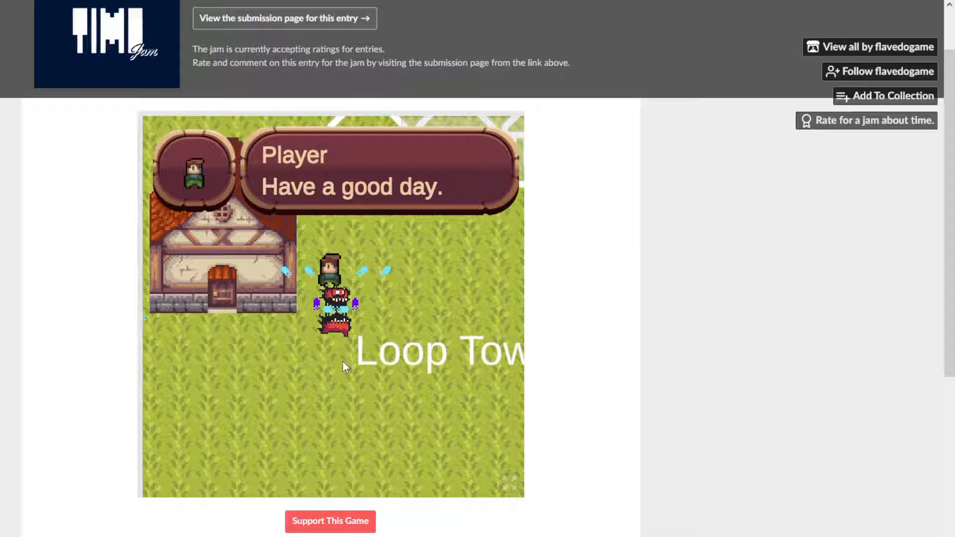